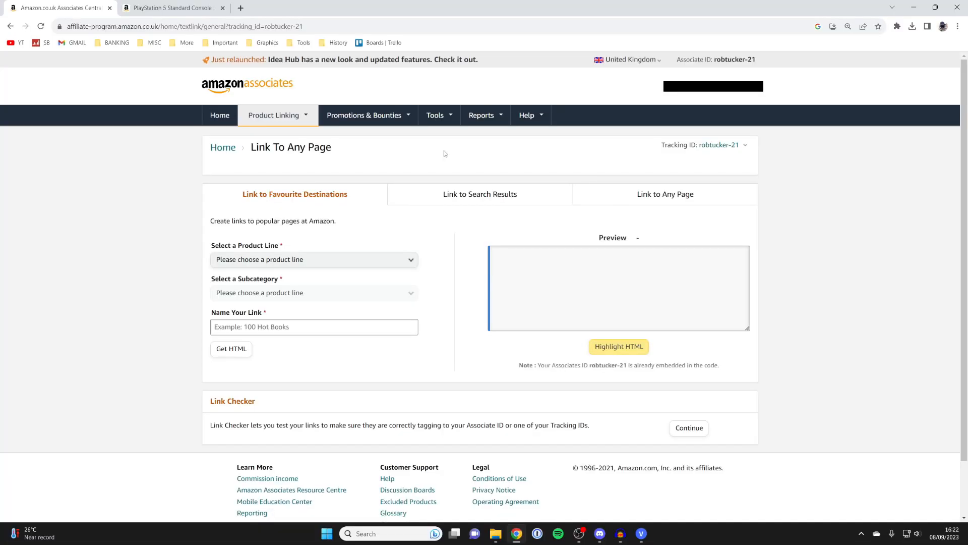
pyautogui.moveTo(436, 135)
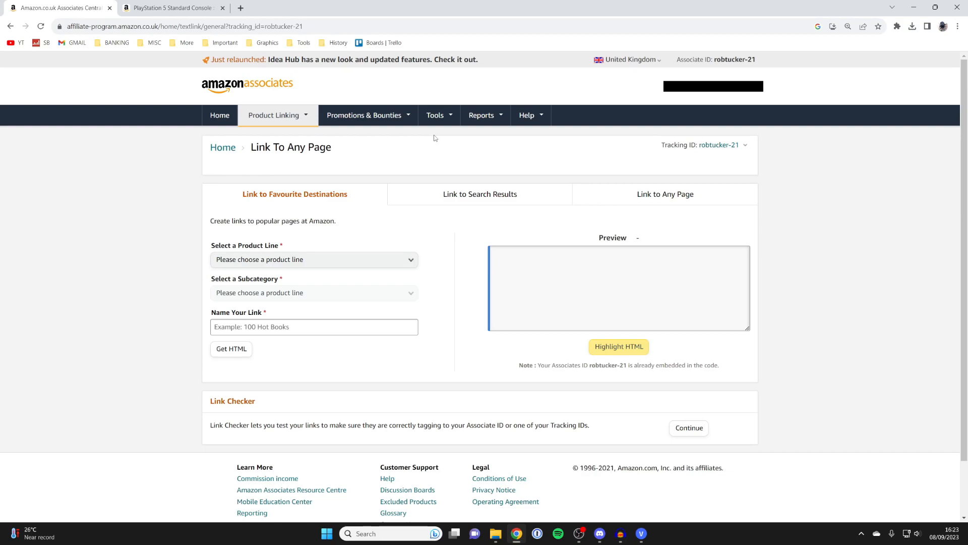
pyautogui.moveTo(574, 161)
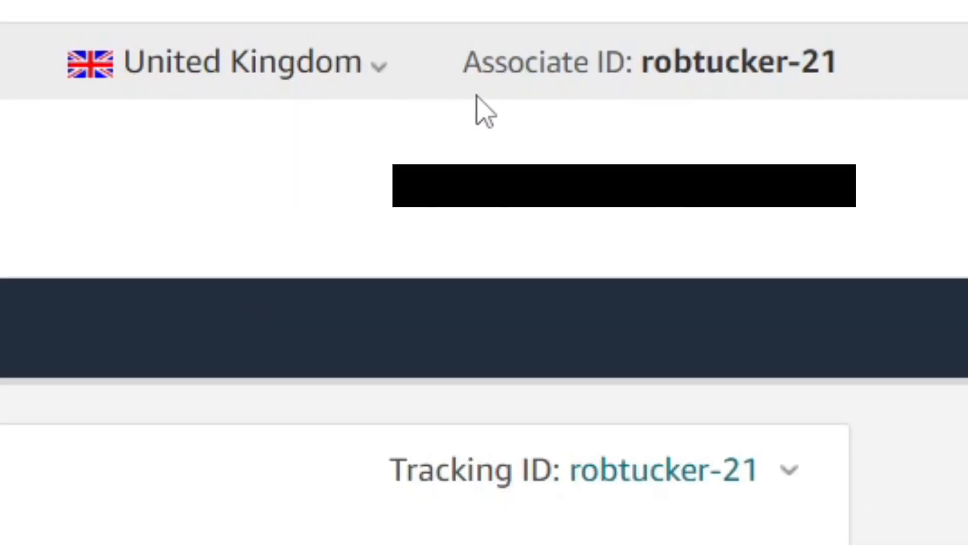
pyautogui.moveTo(568, 105)
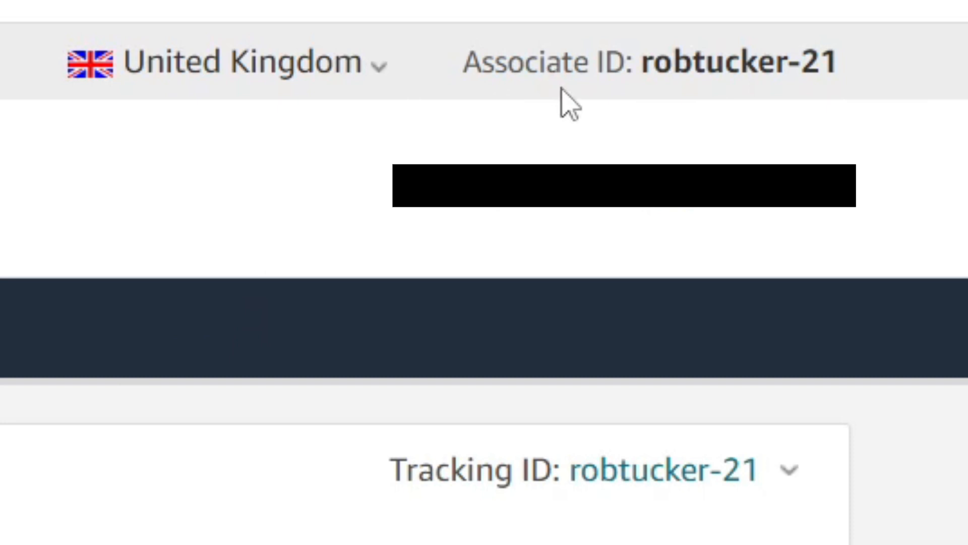
pyautogui.moveTo(698, 108)
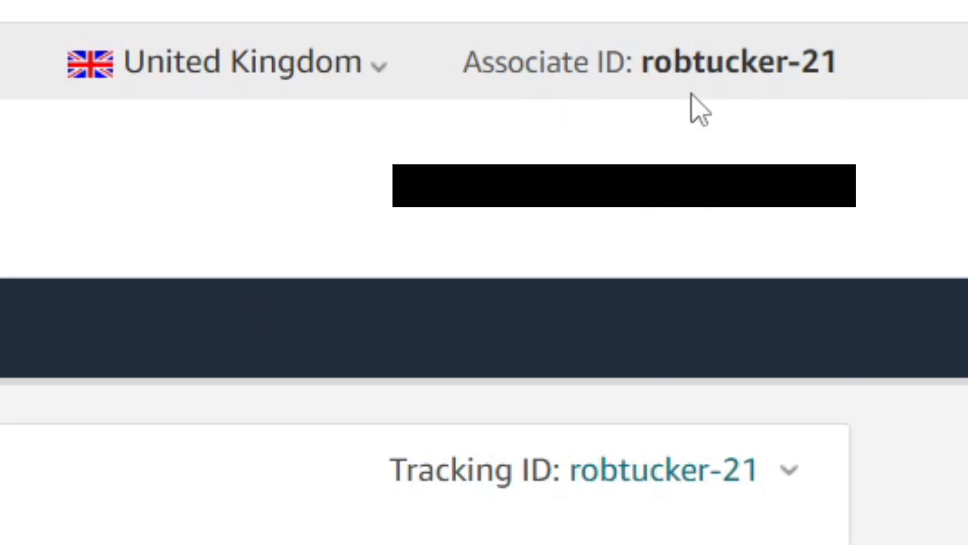
pyautogui.moveTo(853, 99)
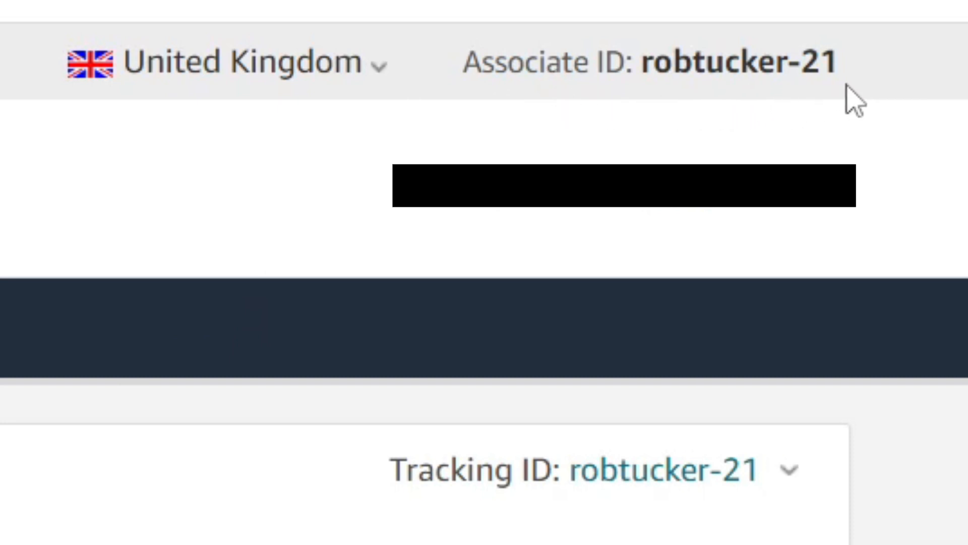
pyautogui.moveTo(80, 204)
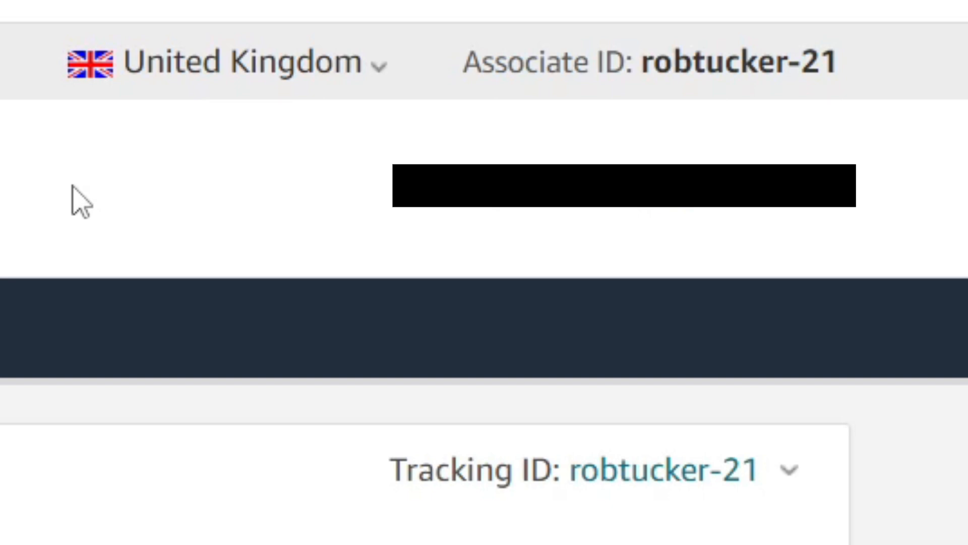
# - From Product Linking, switch to the Amazon.co.uk PS5 product page with the SiteStripe bar
pyautogui.scroll(-3)
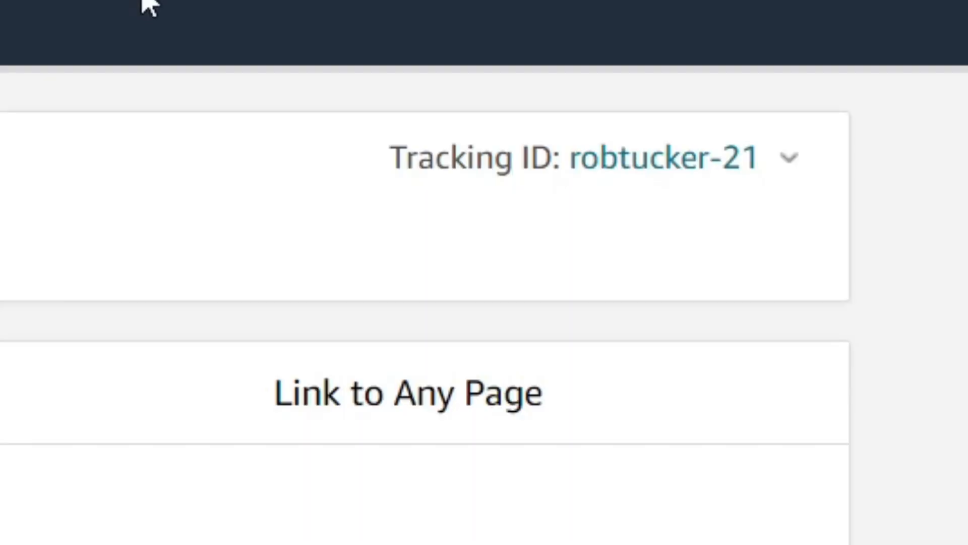
pyautogui.moveTo(218, 134)
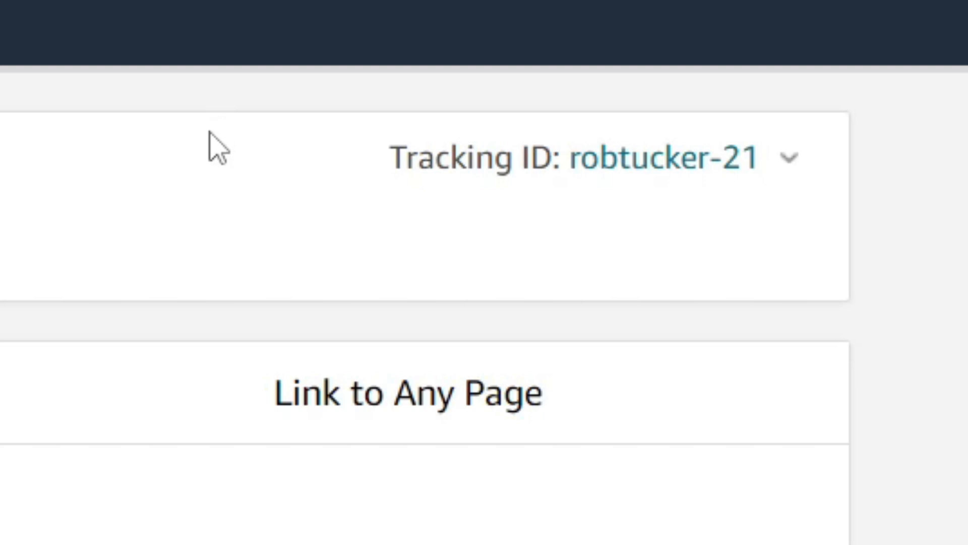
pyautogui.moveTo(567, 210)
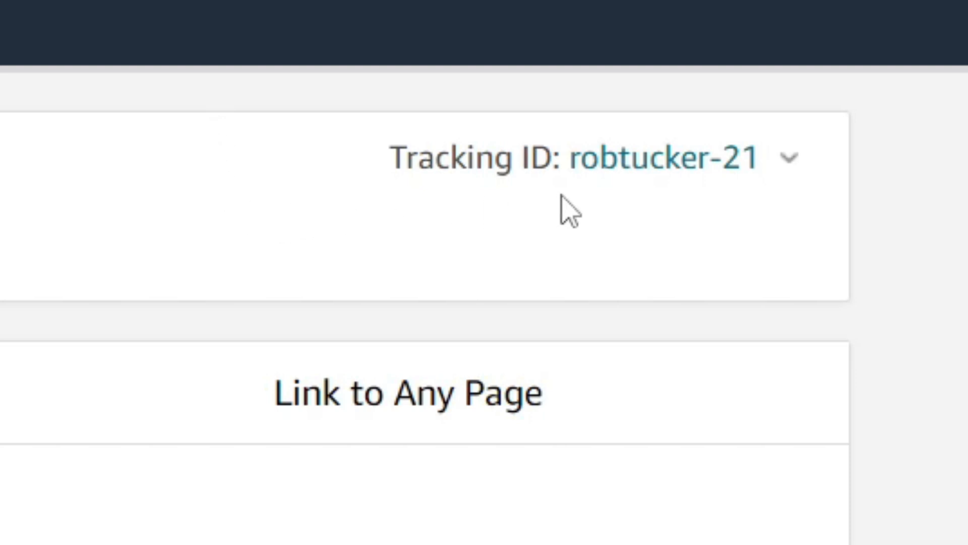
pyautogui.click(273, 115)
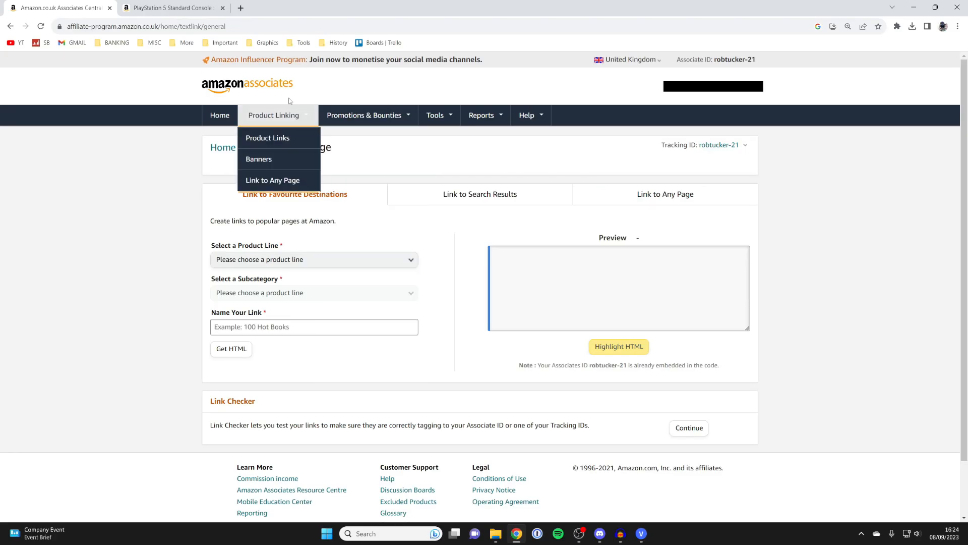
pyautogui.click(173, 7)
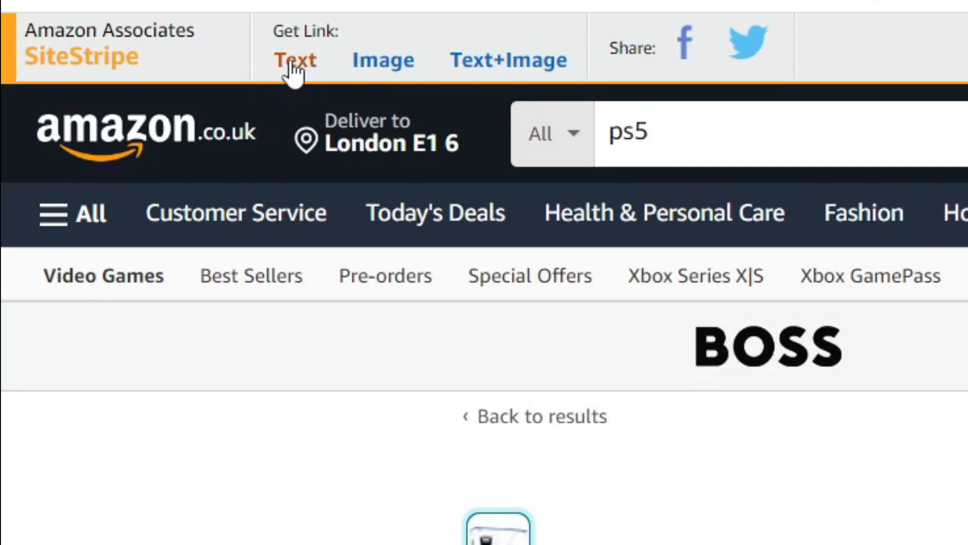
# - Generate a SiteStripe text link, confirm the Associate ID, and select the amzn.to short link
pyautogui.click(296, 59)
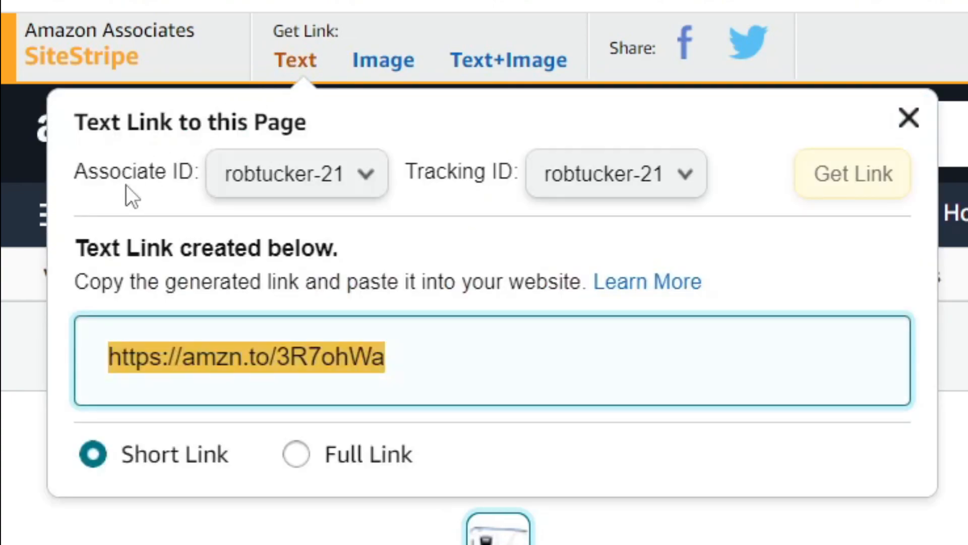
pyautogui.click(296, 172)
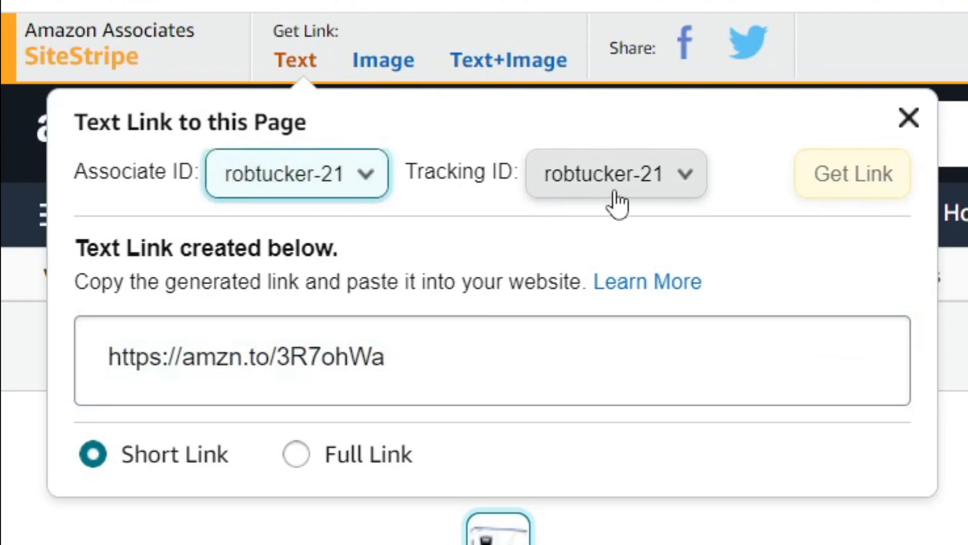
pyautogui.click(421, 357)
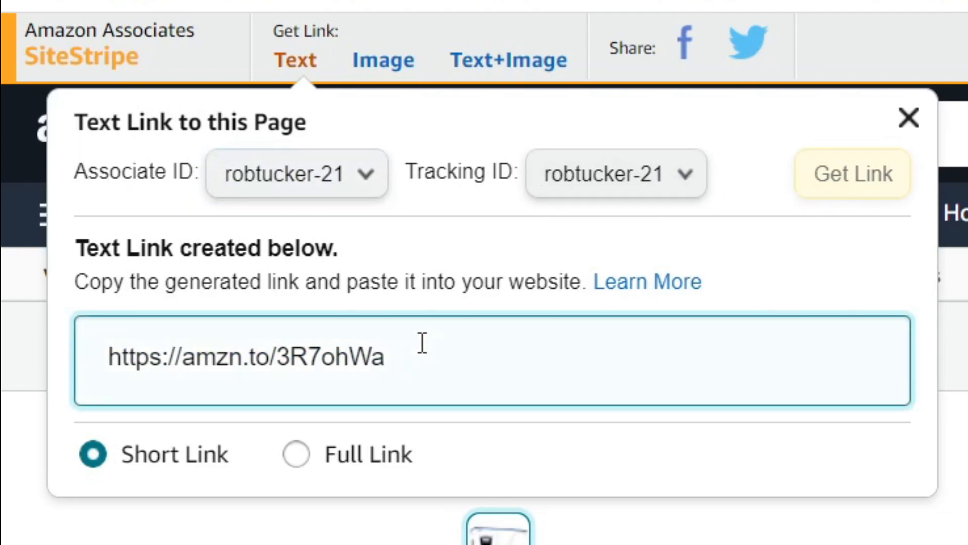